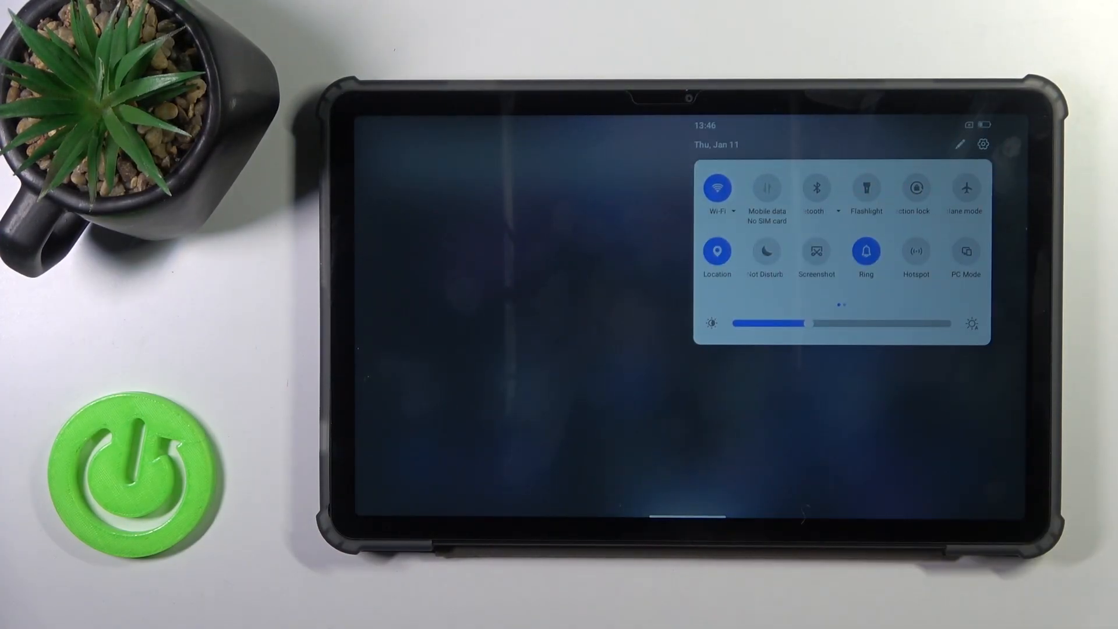
- Show the second page of tiles with Battery Saver, Dark theme and Data Saver
{"action": "scroll", "scroll_direction": "left", "scroll_amount": 3}
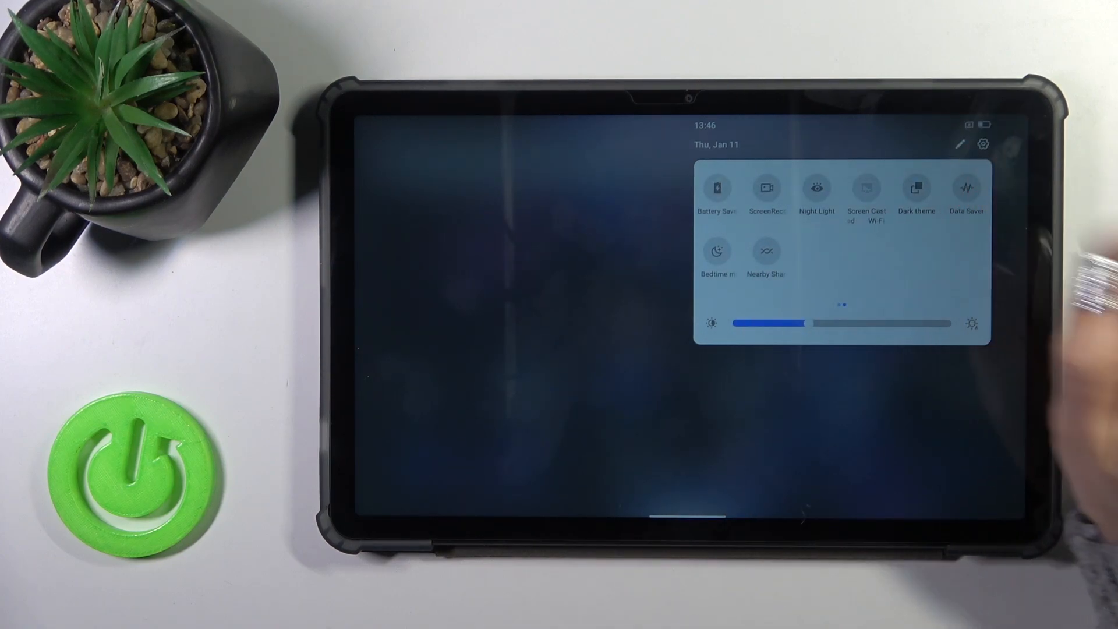
- Enter tile Edit mode via the pencil icon and reveal the Reset option
{"action": "left_click", "coordinate": [961, 145]}
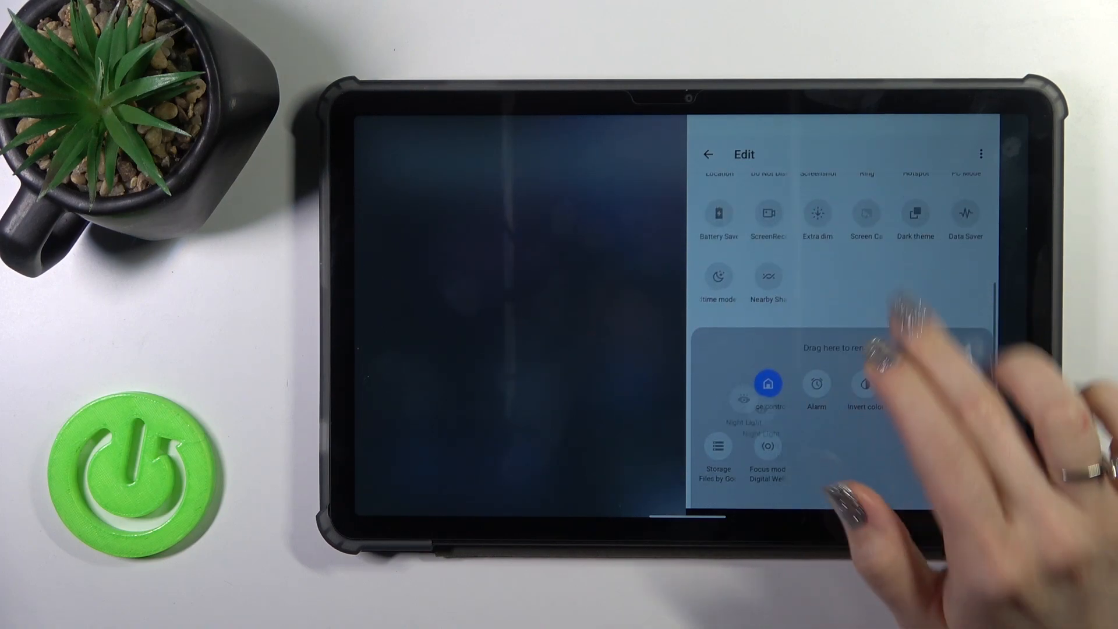
{"action": "scroll", "scroll_direction": "up", "scroll_amount": 3}
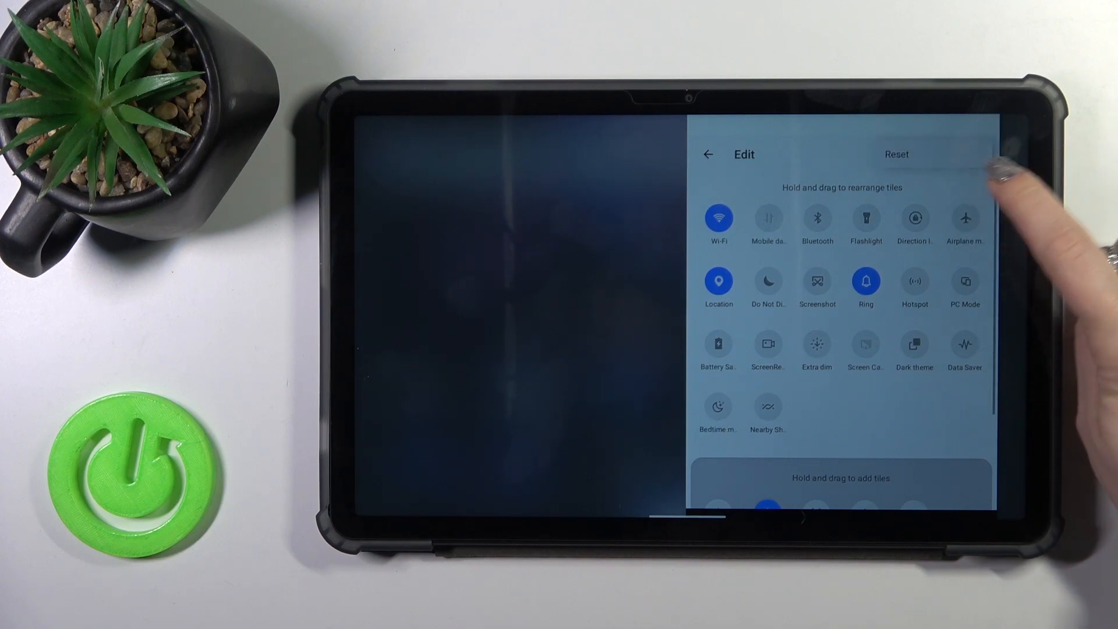